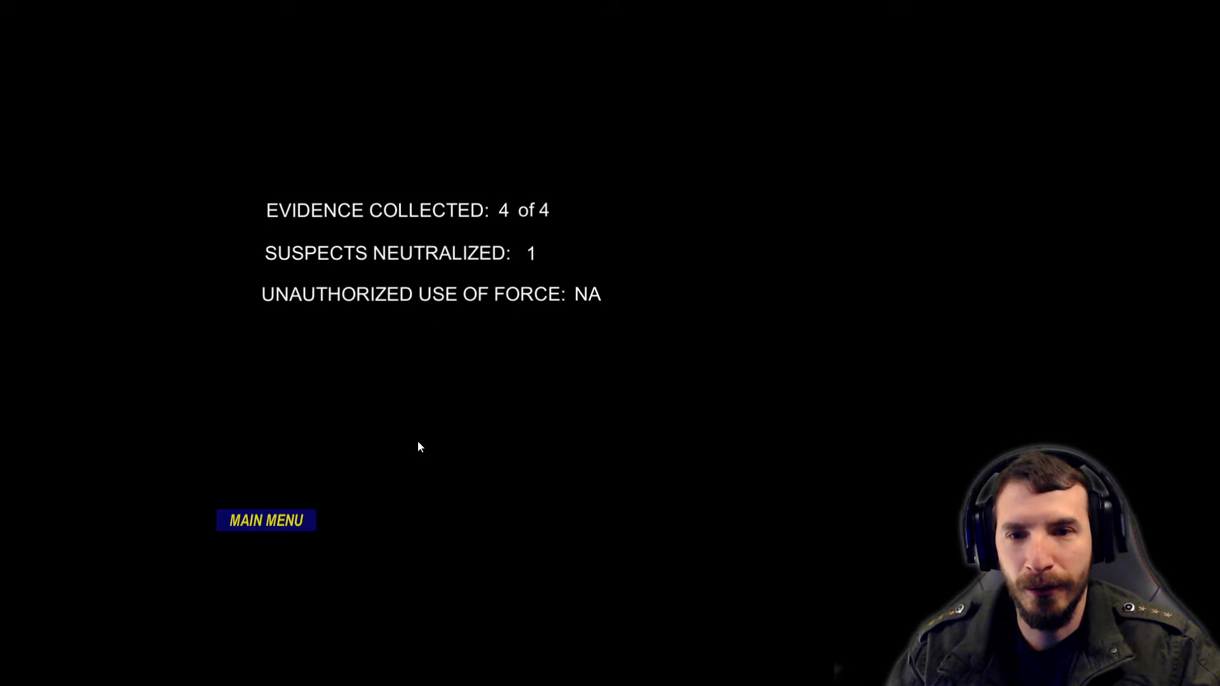
pyautogui.click(267, 520)
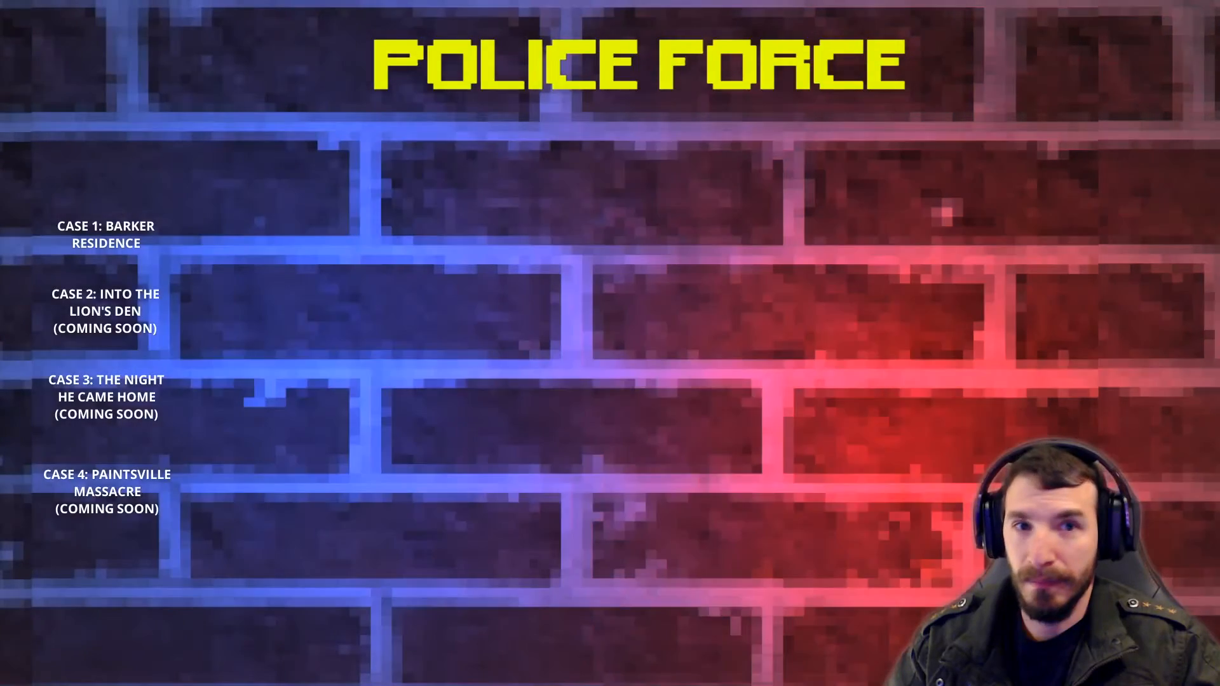